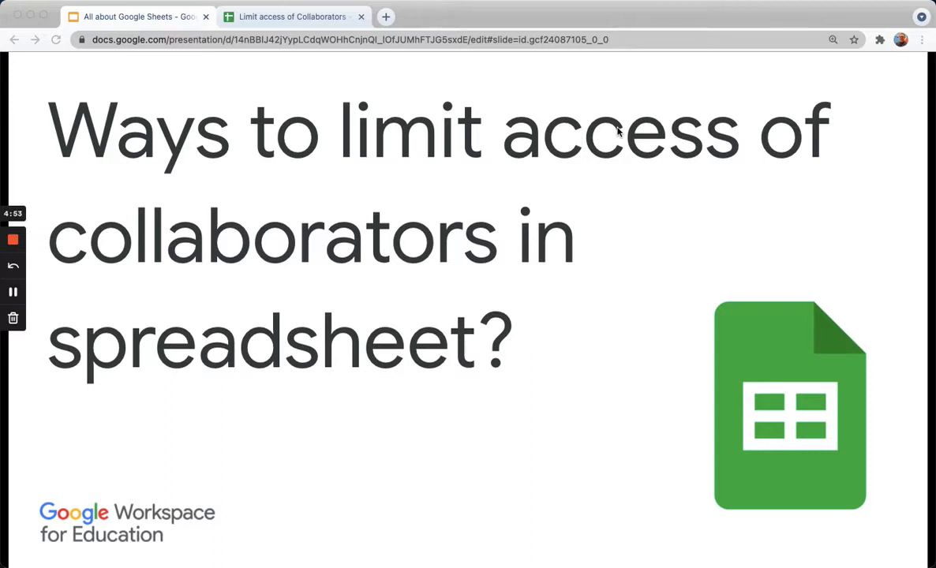
{"action": "mouse_move", "coordinate": [407, 41]}
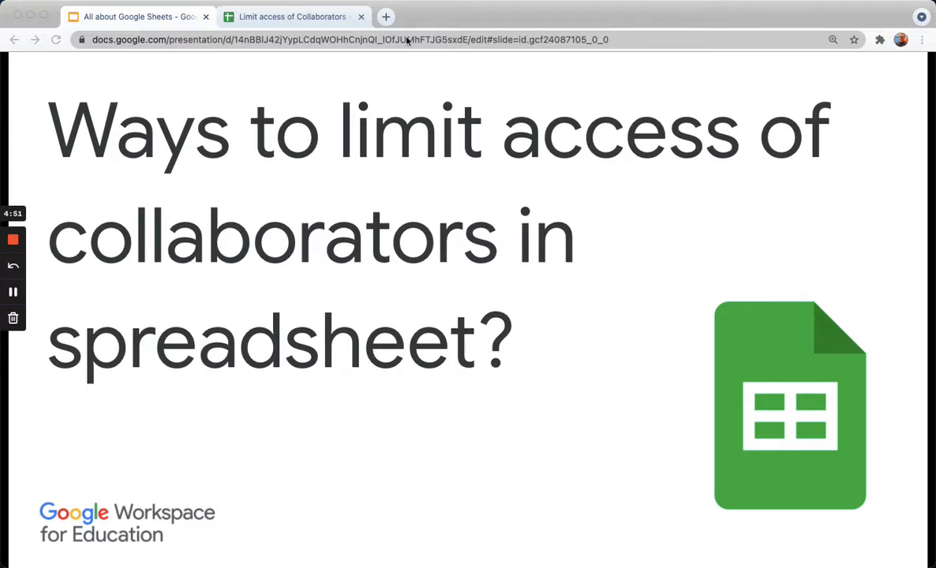
- Switch from the slides to the Limit access of Collaborators spreadsheet
{"action": "left_click", "coordinate": [290, 16]}
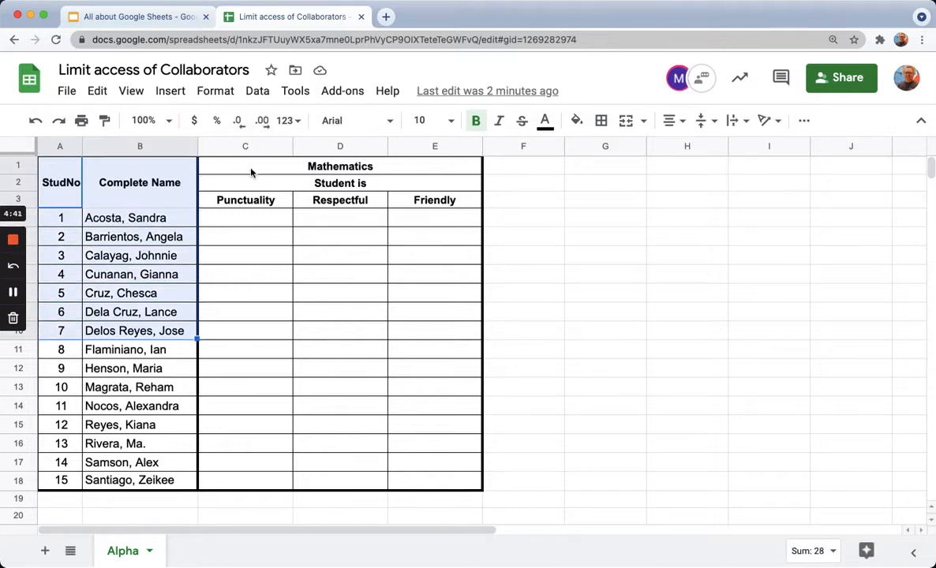
- Review the empty Punctuality and Friendly rating header cells C3 and E3
{"action": "left_click", "coordinate": [245, 199]}
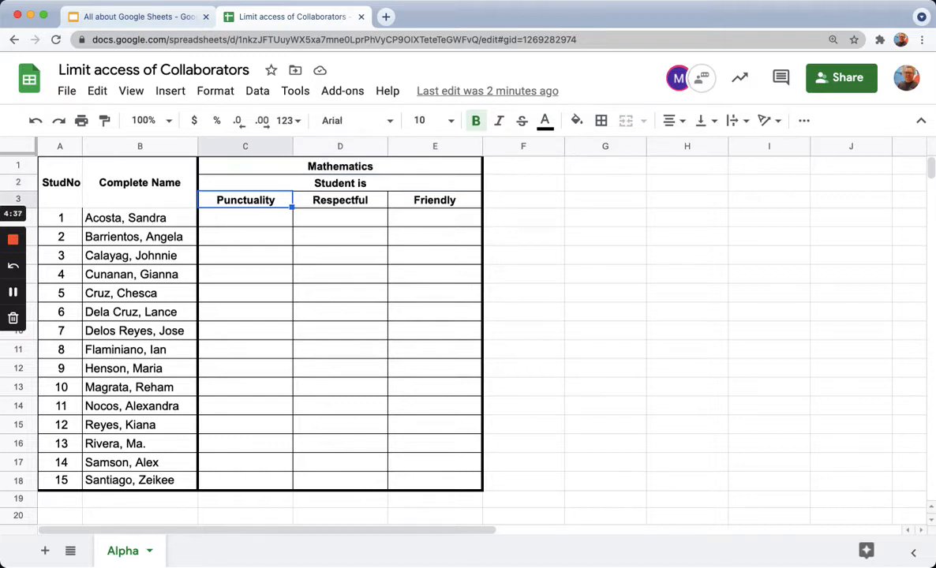
{"action": "left_click", "coordinate": [436, 199]}
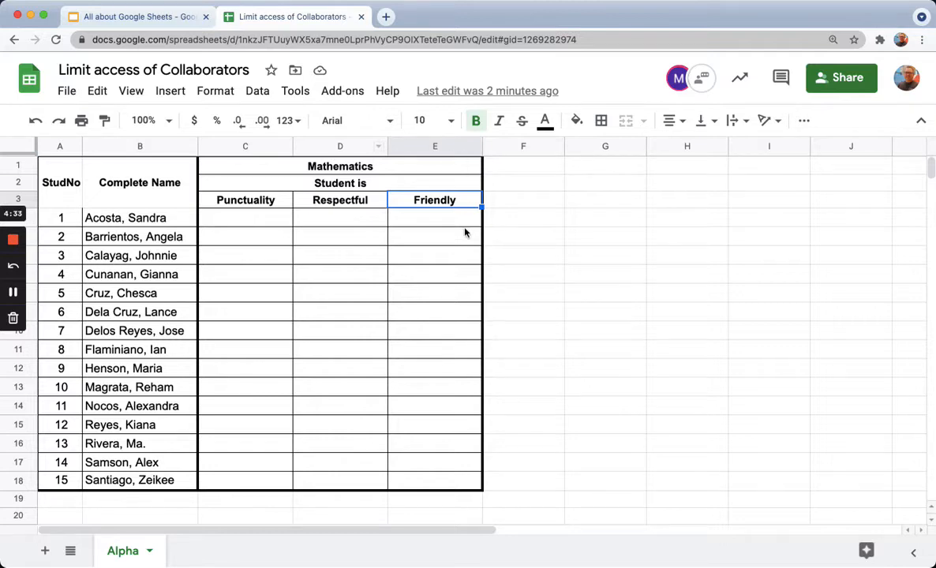
{"action": "mouse_move", "coordinate": [724, 159]}
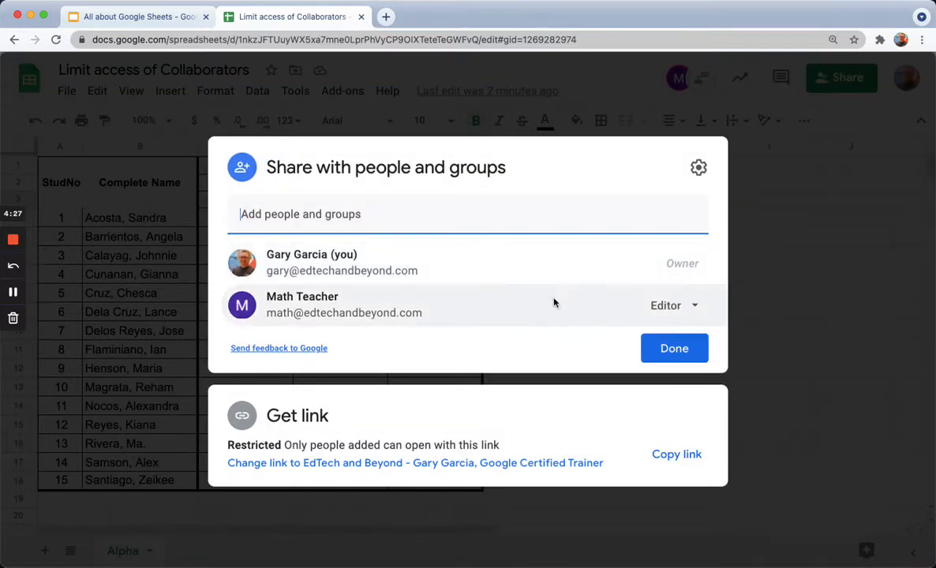
{"action": "mouse_move", "coordinate": [497, 315]}
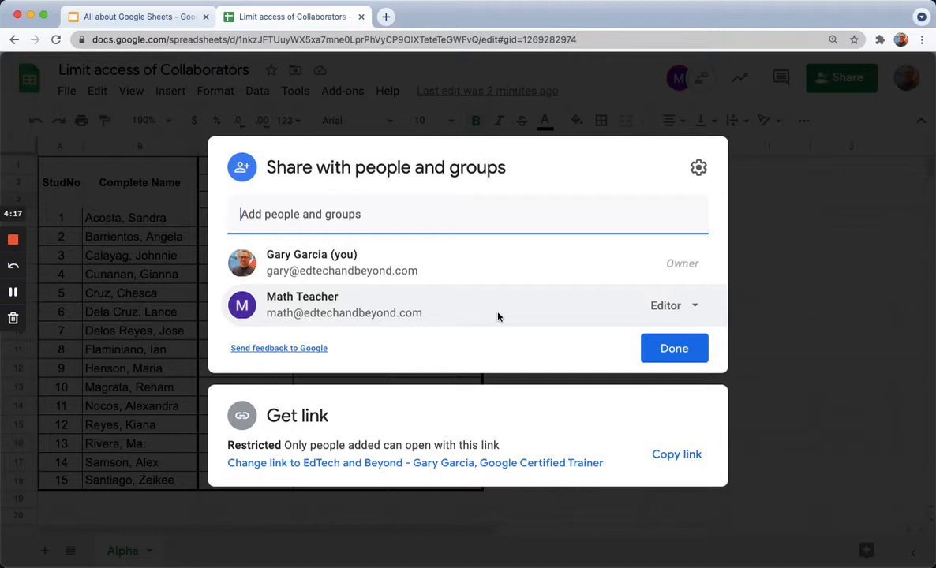
{"action": "mouse_move", "coordinate": [619, 186]}
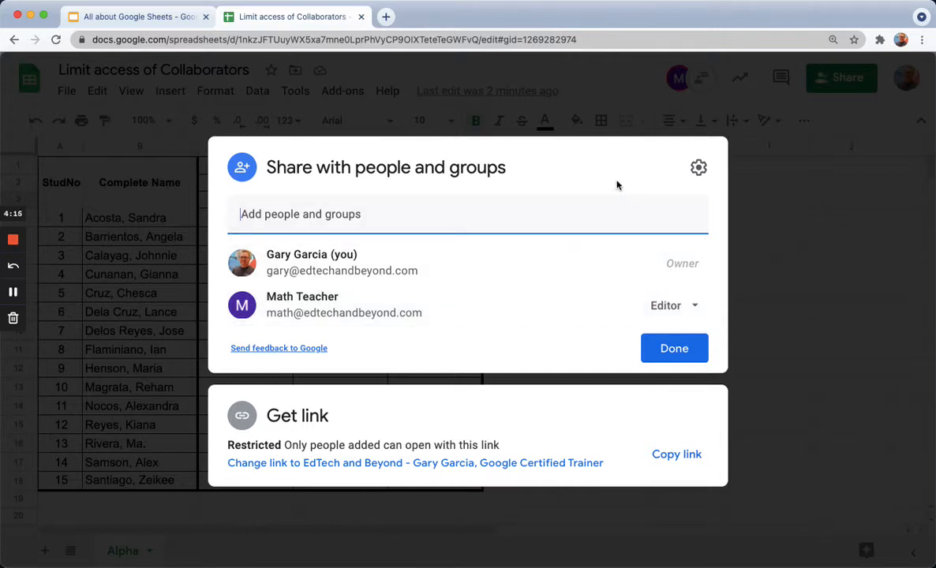
{"action": "mouse_move", "coordinate": [698, 167]}
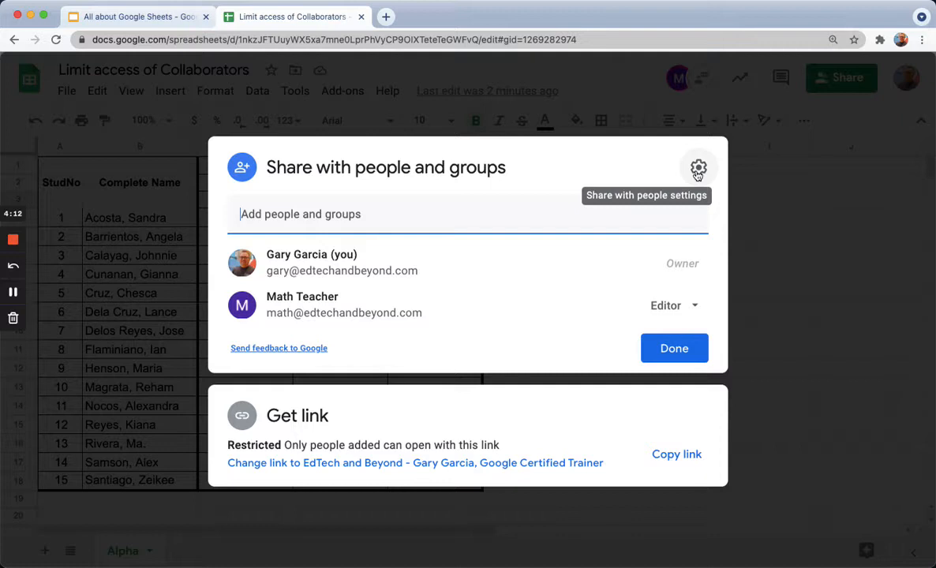
{"action": "left_click", "coordinate": [698, 167]}
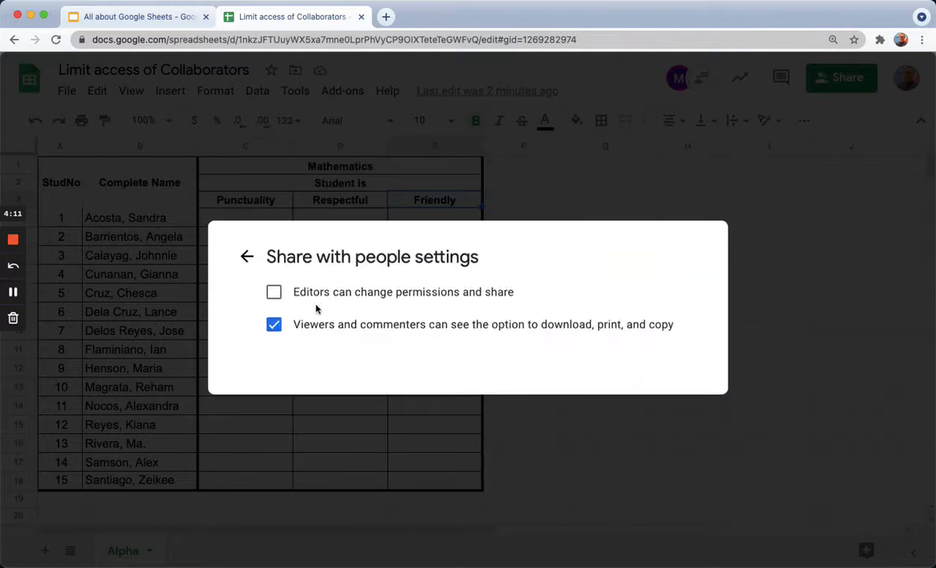
{"action": "left_click", "coordinate": [273, 292]}
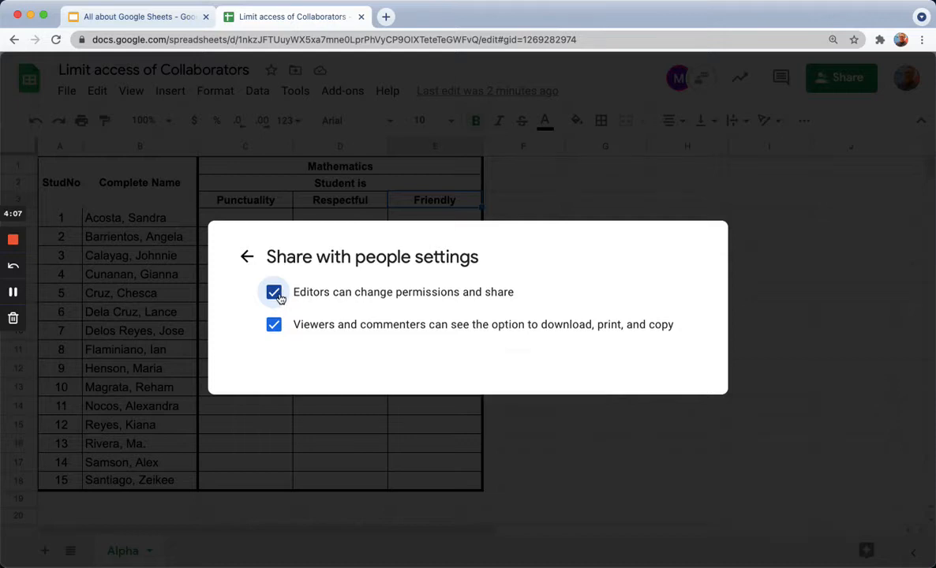
{"action": "left_click", "coordinate": [273, 292]}
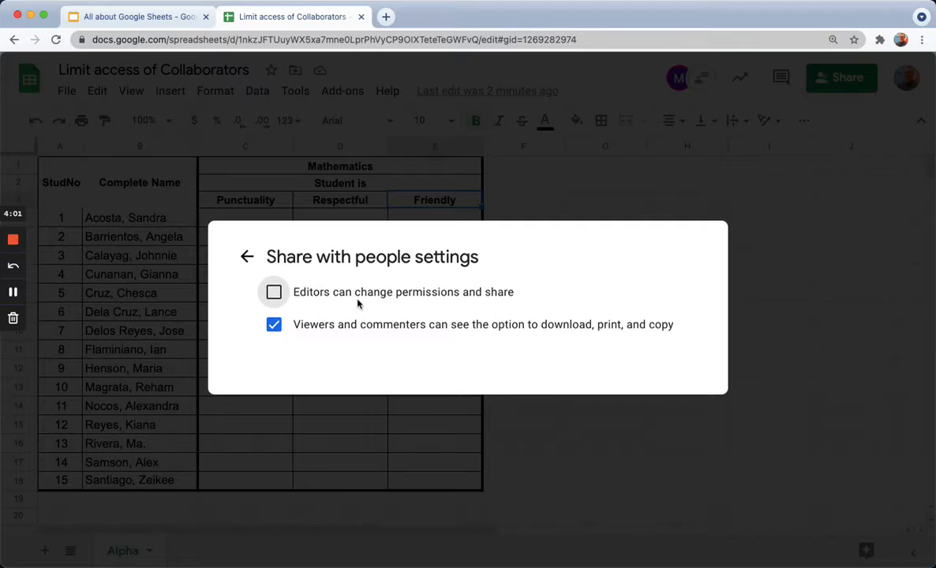
{"action": "mouse_move", "coordinate": [408, 301]}
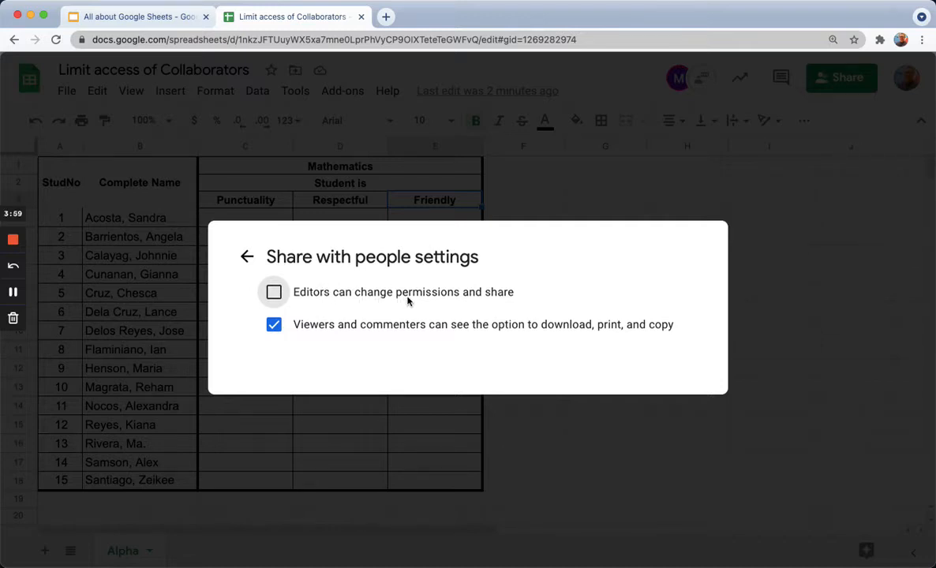
{"action": "mouse_move", "coordinate": [246, 256]}
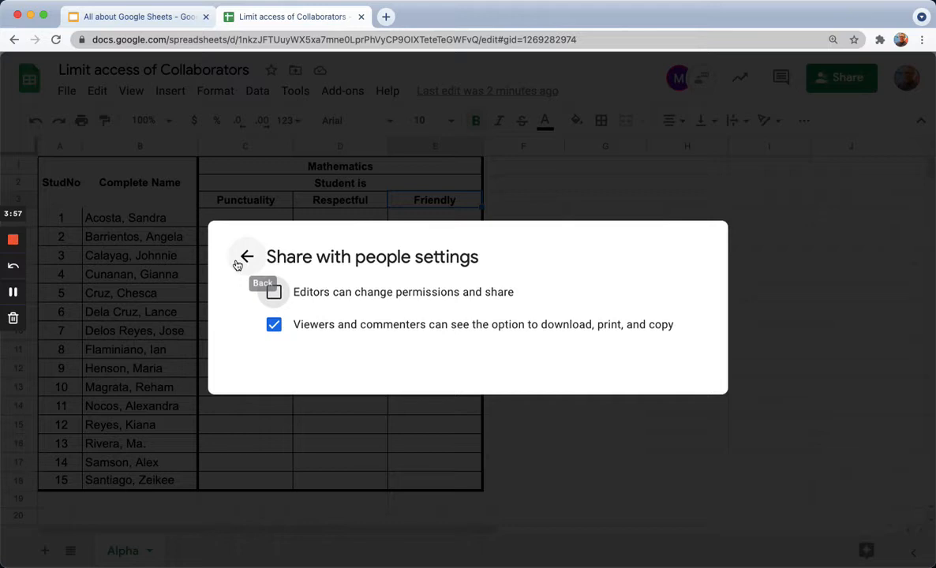
{"action": "mouse_move", "coordinate": [334, 331]}
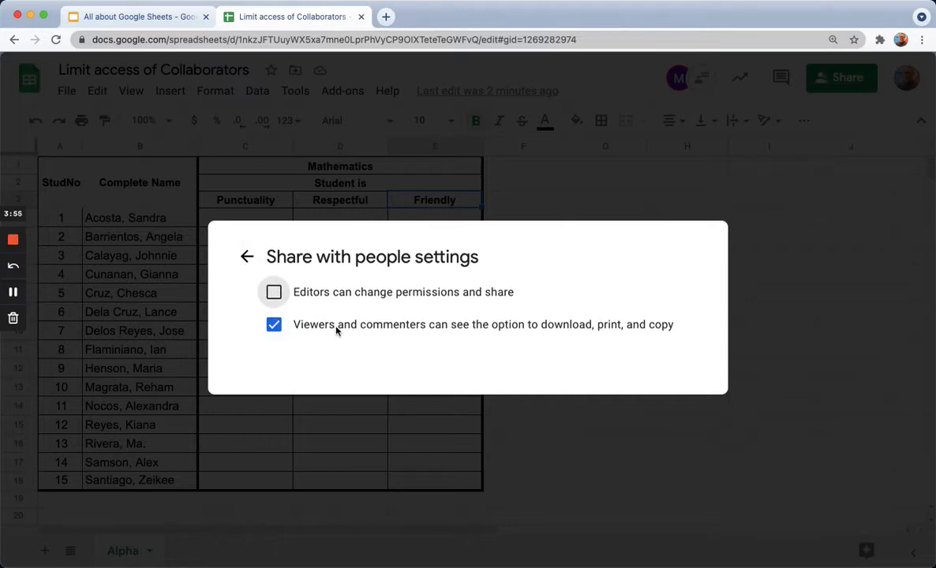
{"action": "mouse_move", "coordinate": [323, 344]}
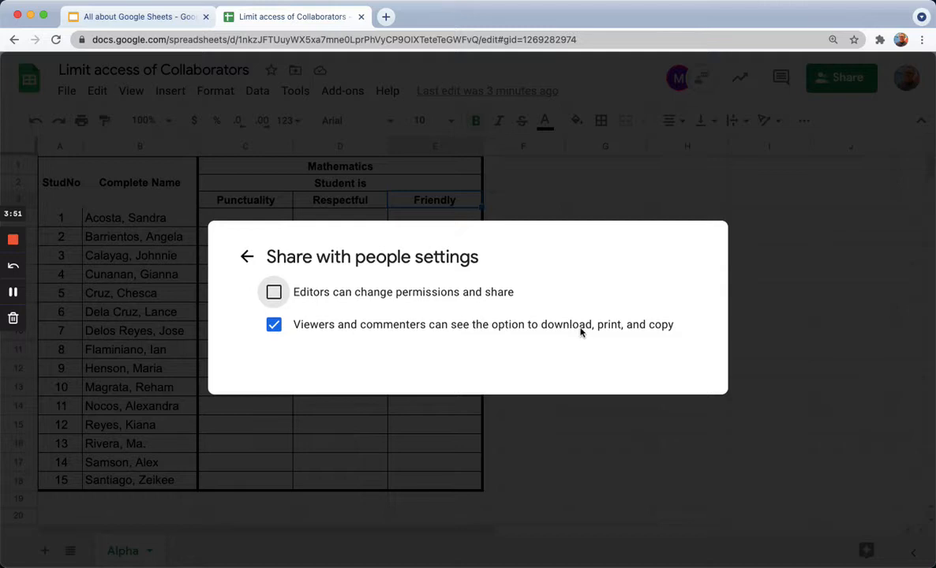
{"action": "mouse_move", "coordinate": [246, 256]}
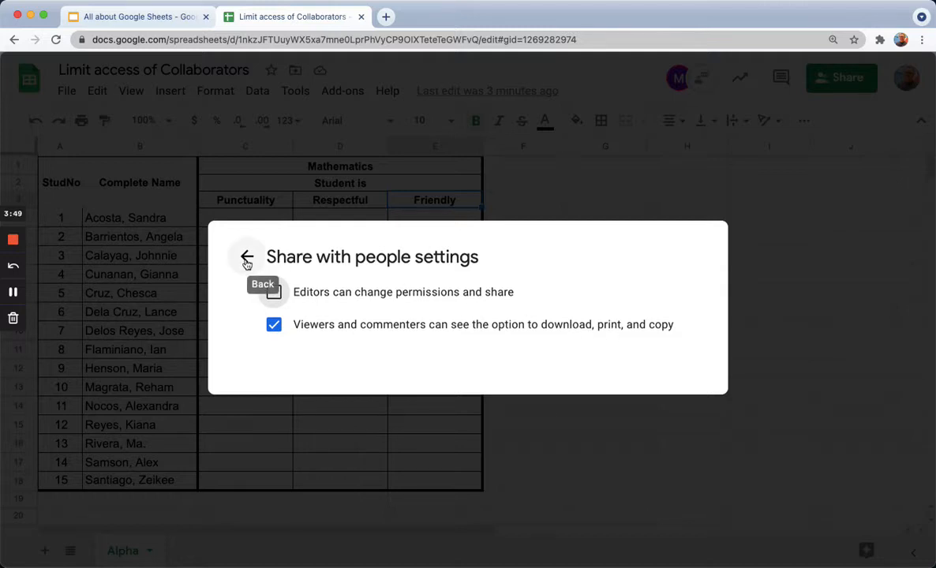
{"action": "left_click", "coordinate": [247, 255]}
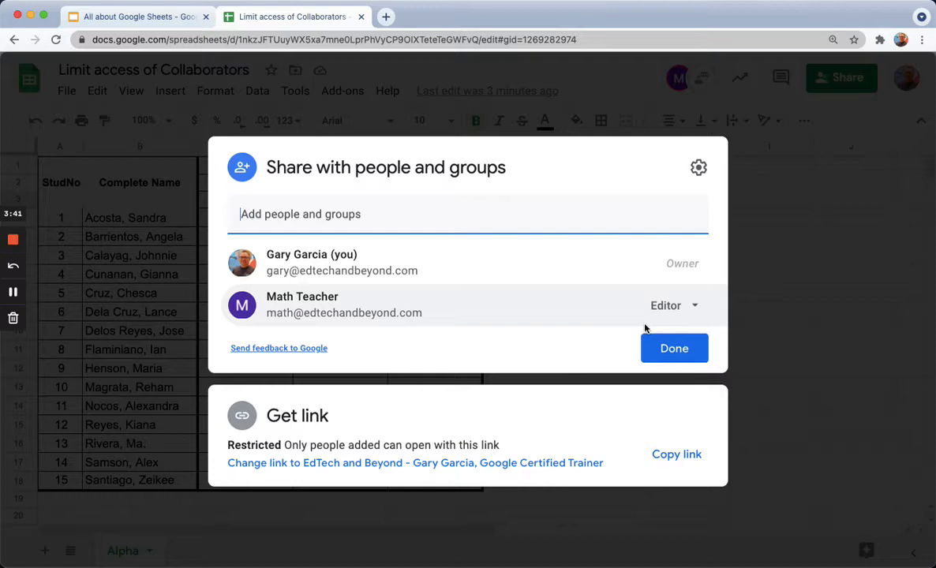
- Close the Share dialog with Done, returning to the student list
{"action": "left_click", "coordinate": [673, 349]}
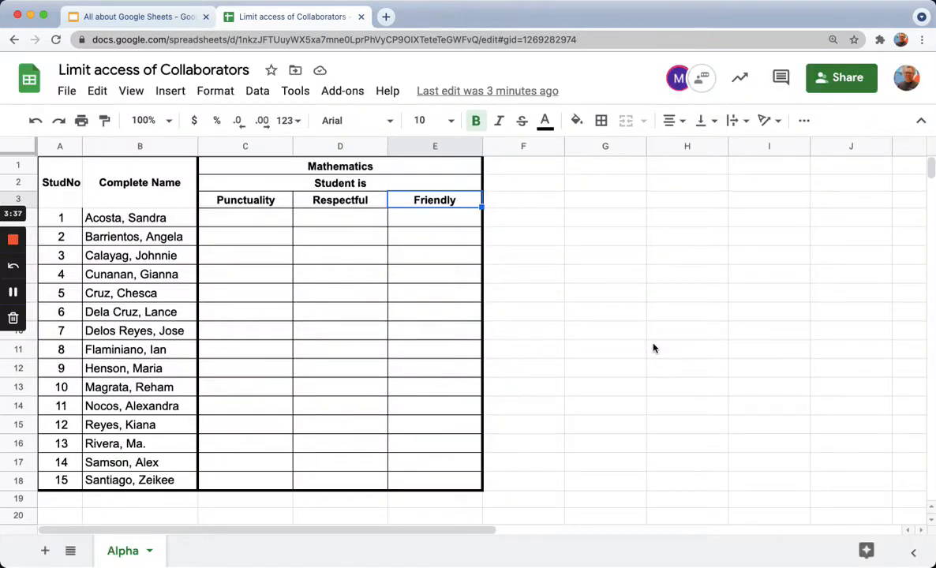
{"action": "mouse_move", "coordinate": [389, 290]}
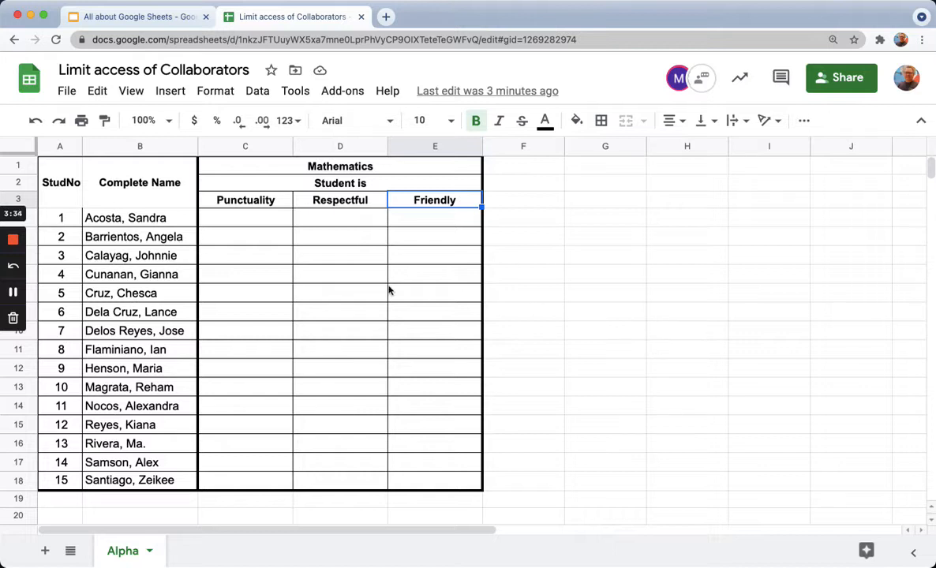
{"action": "mouse_move", "coordinate": [316, 309]}
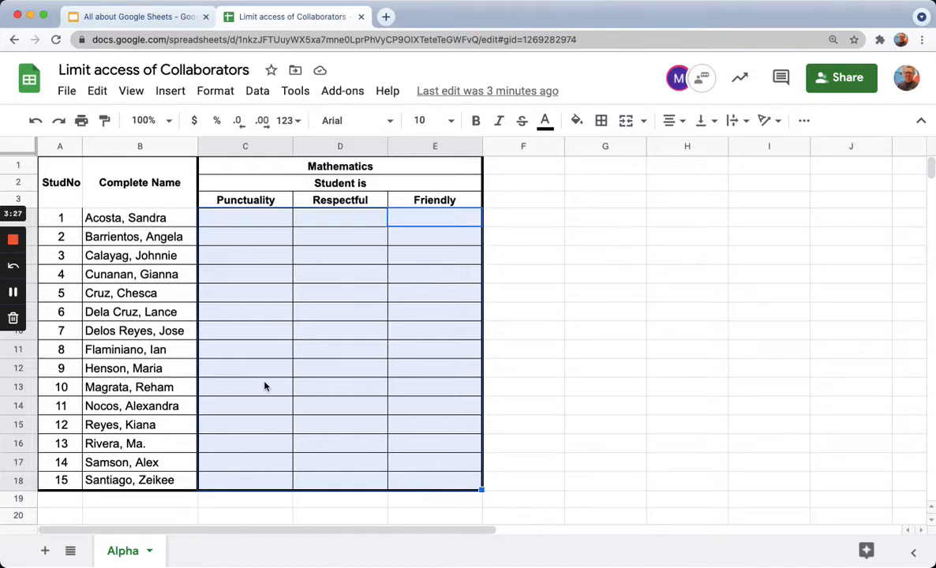
{"action": "mouse_move", "coordinate": [255, 218]}
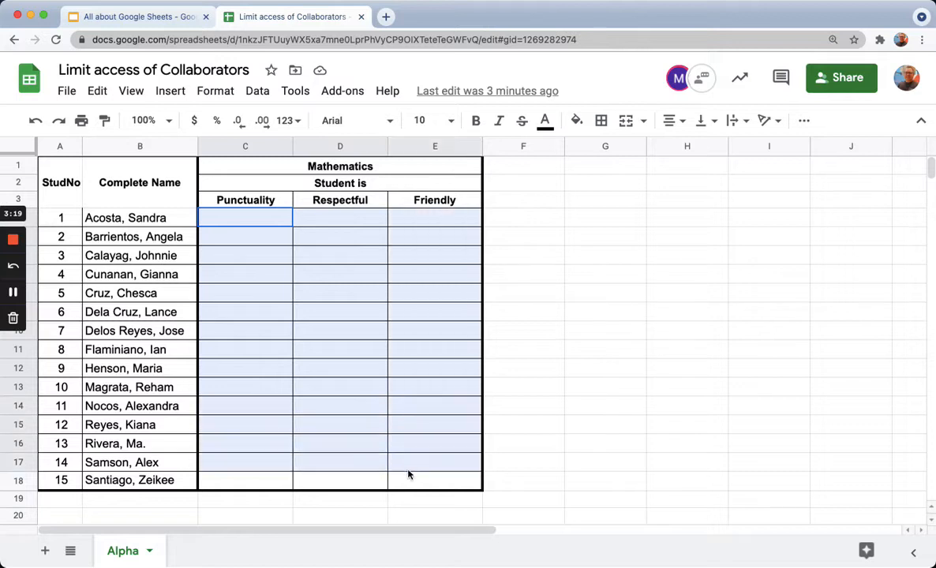
{"action": "left_click", "coordinate": [255, 221]}
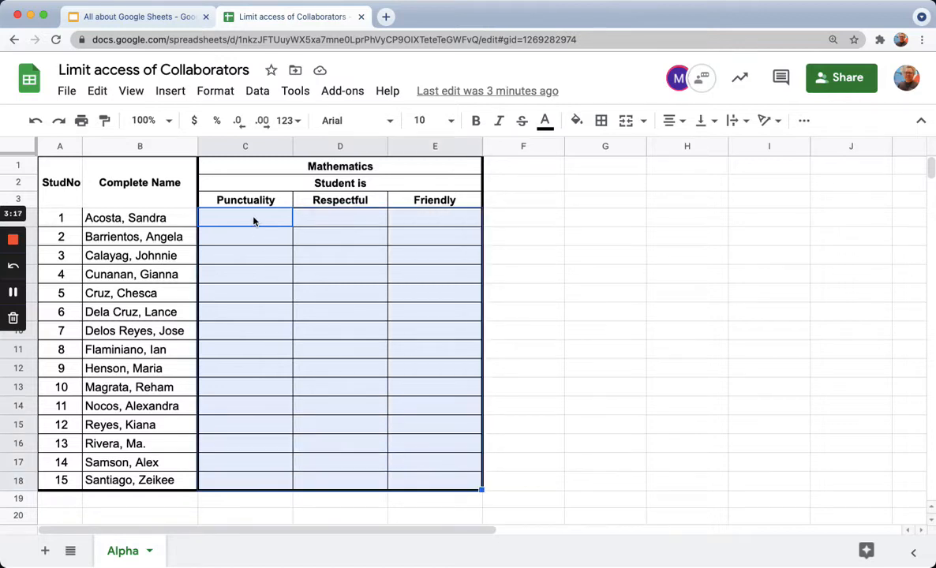
{"action": "left_click", "coordinate": [245, 217]}
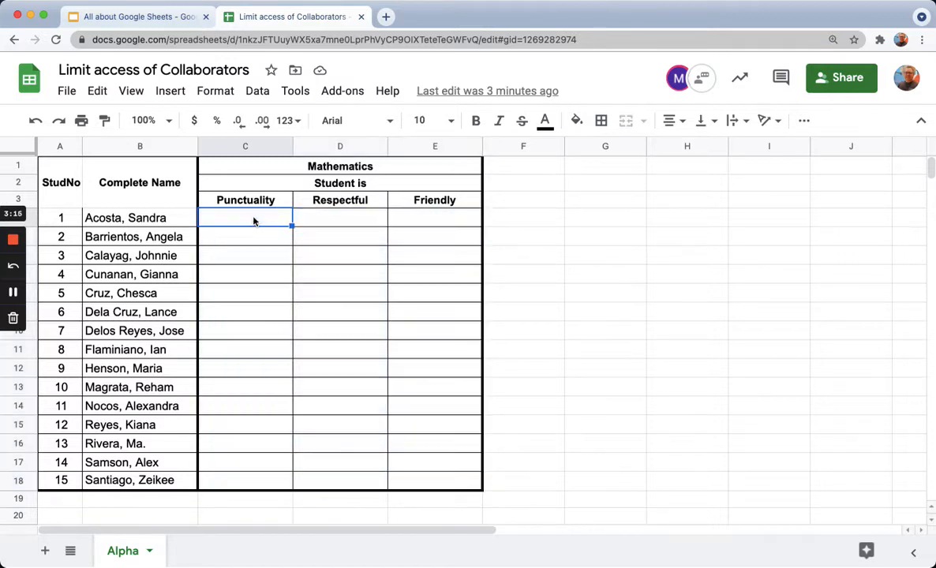
{"action": "left_click", "coordinate": [256, 218]}
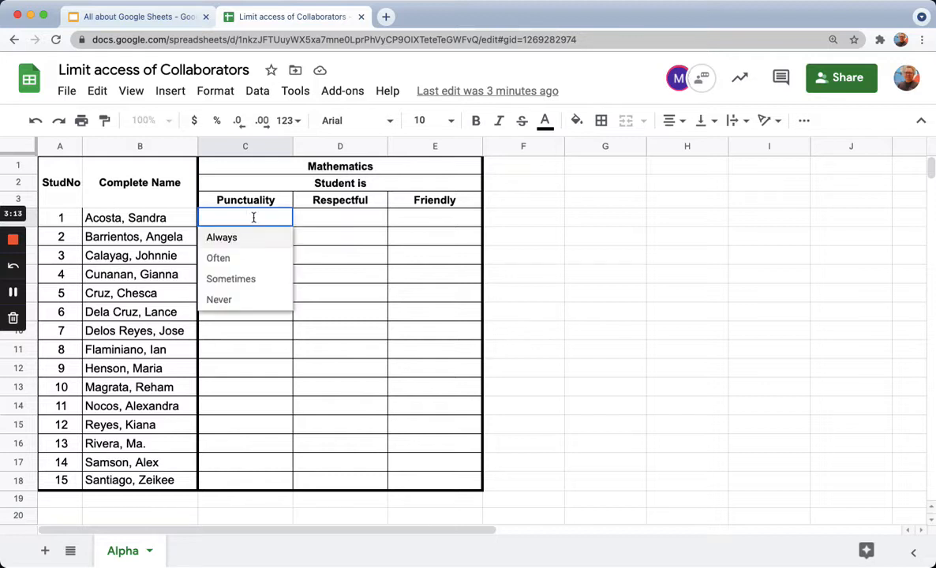
{"action": "mouse_move", "coordinate": [255, 248]}
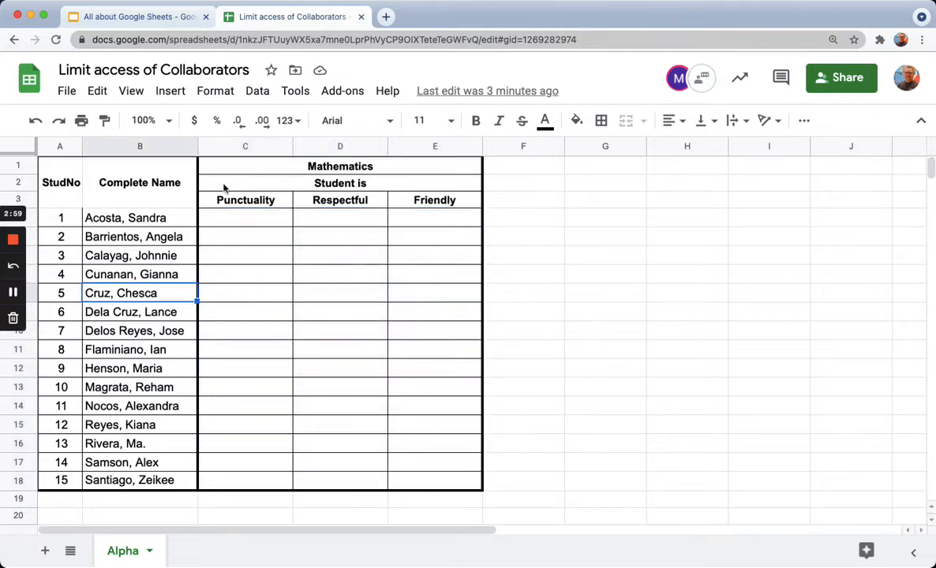
{"action": "mouse_move", "coordinate": [257, 90]}
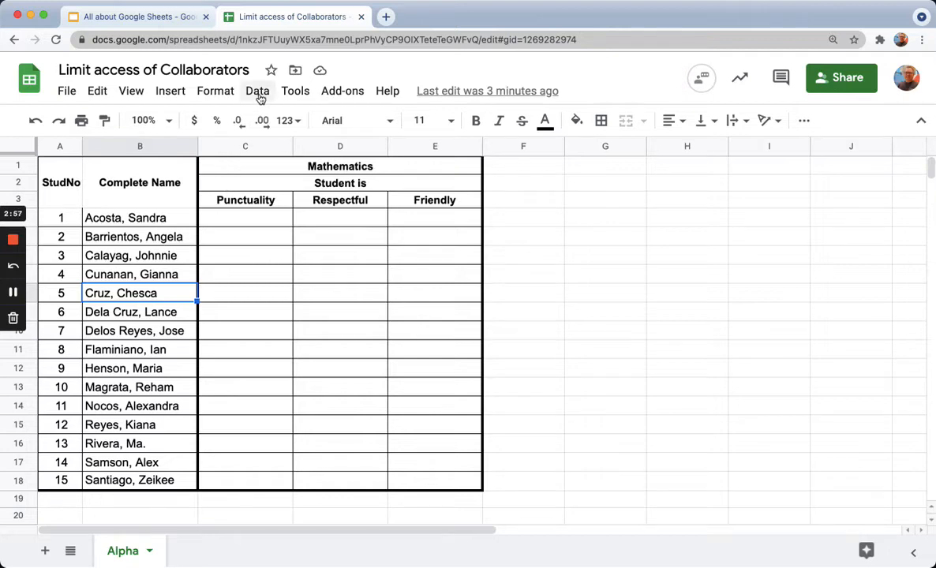
- Add a new protected sheet or range via Data > Protected sheets and ranges
{"action": "left_click", "coordinate": [257, 90]}
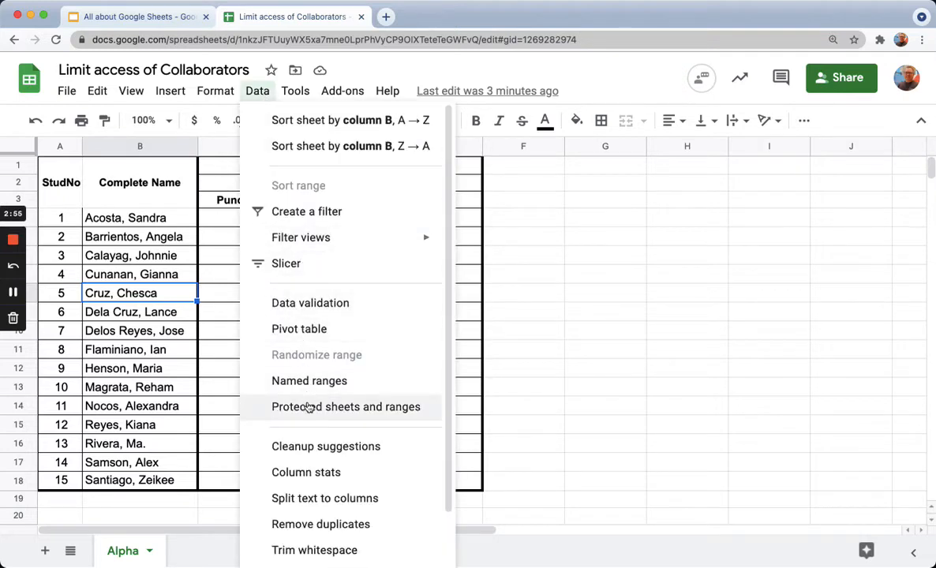
{"action": "left_click", "coordinate": [345, 407]}
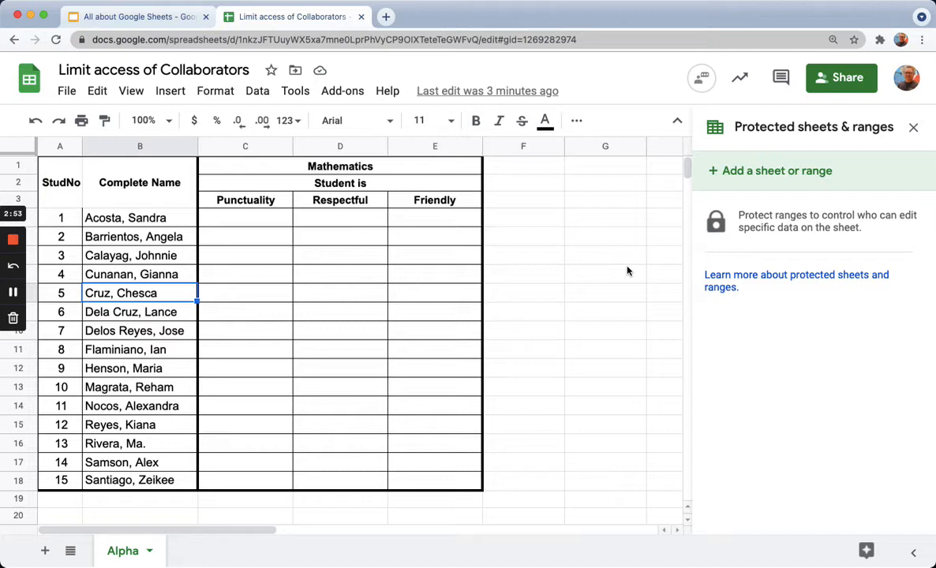
{"action": "mouse_move", "coordinate": [802, 199]}
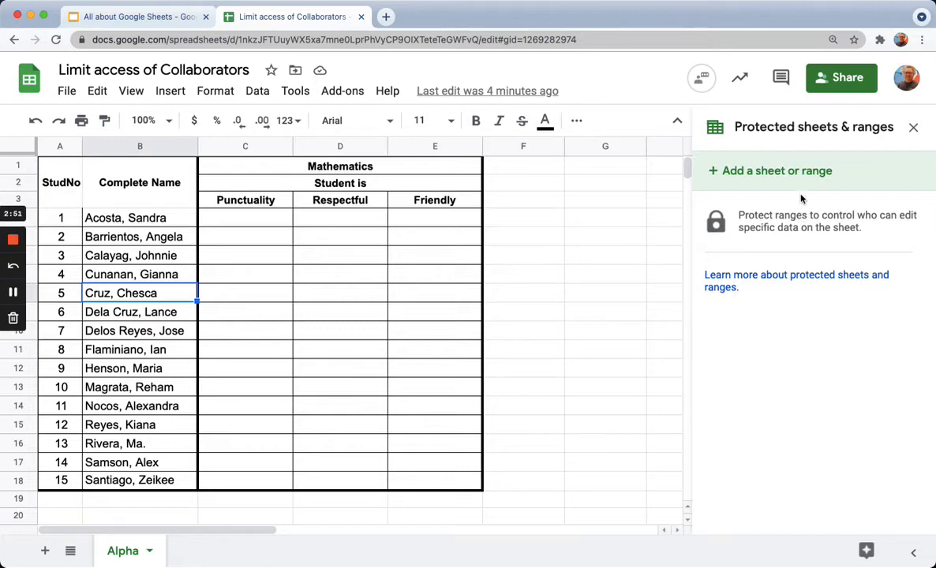
{"action": "left_click", "coordinate": [776, 171]}
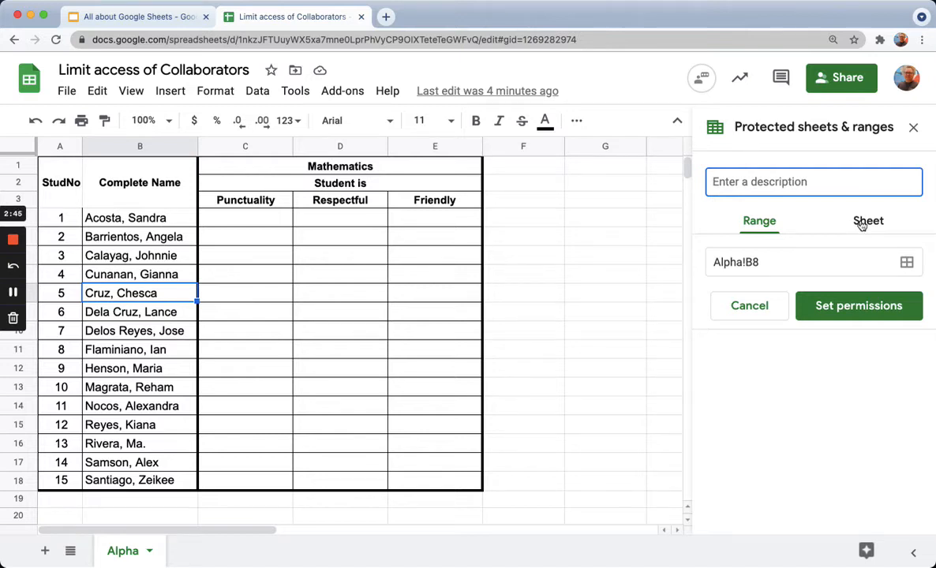
- Protect the whole Alpha sheet except certain cells, choosing C4:E18 as the exception range
{"action": "left_click", "coordinate": [868, 221]}
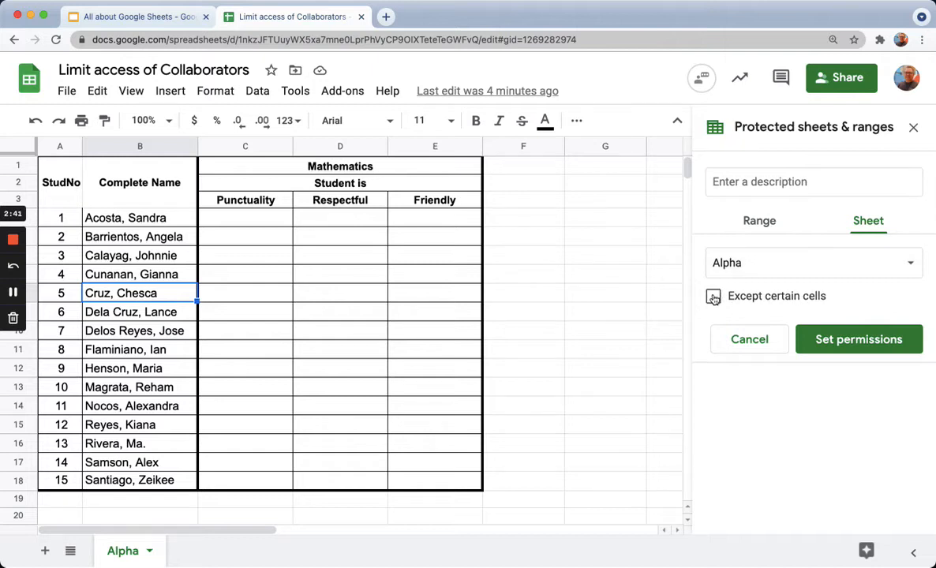
{"action": "left_click", "coordinate": [713, 297]}
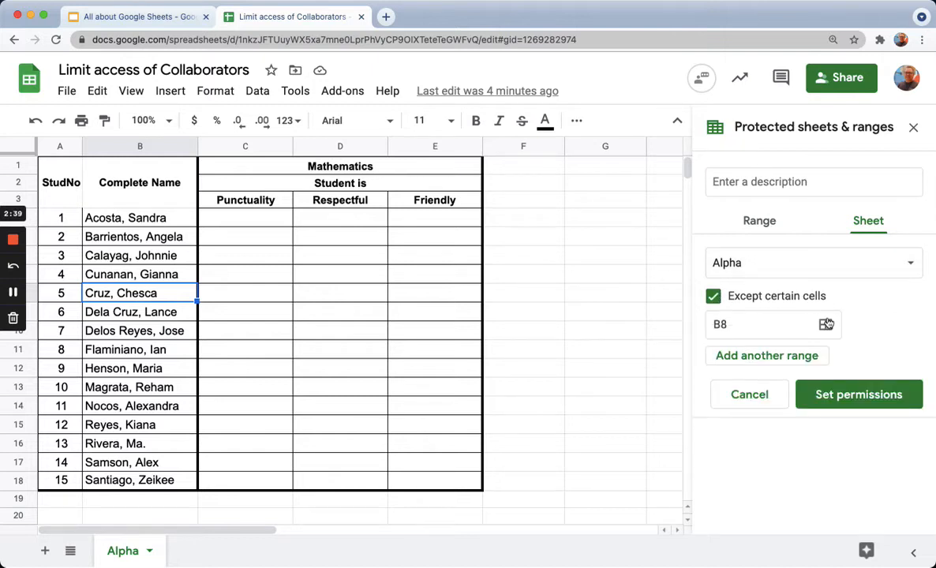
{"action": "left_click", "coordinate": [765, 325]}
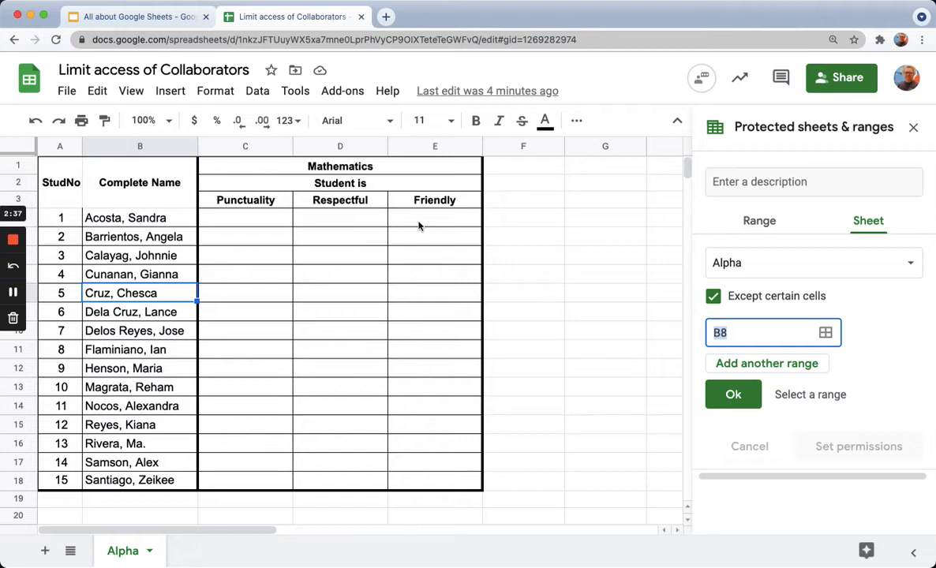
{"action": "left_click_drag", "start_coordinate": [245, 218], "coordinate": [481, 479]}
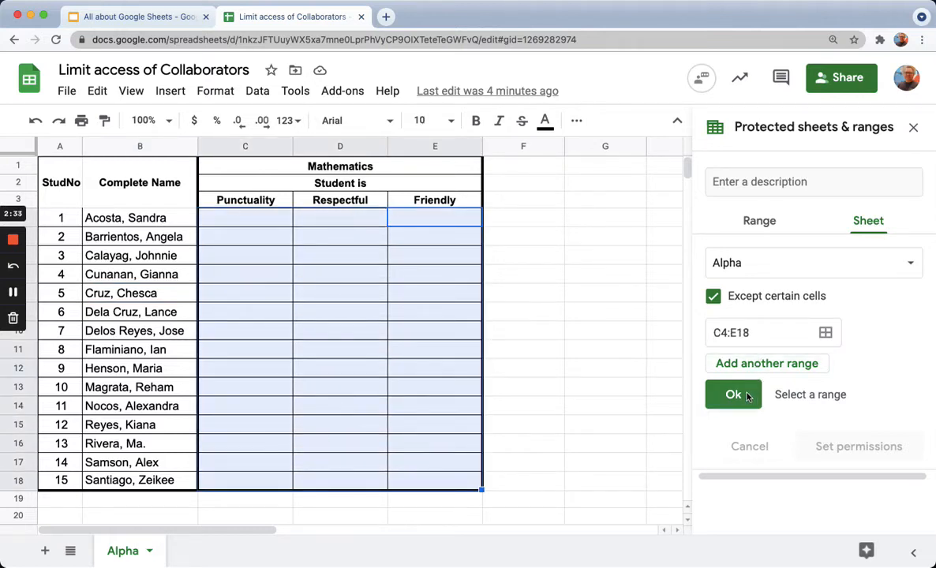
{"action": "left_click", "coordinate": [732, 395]}
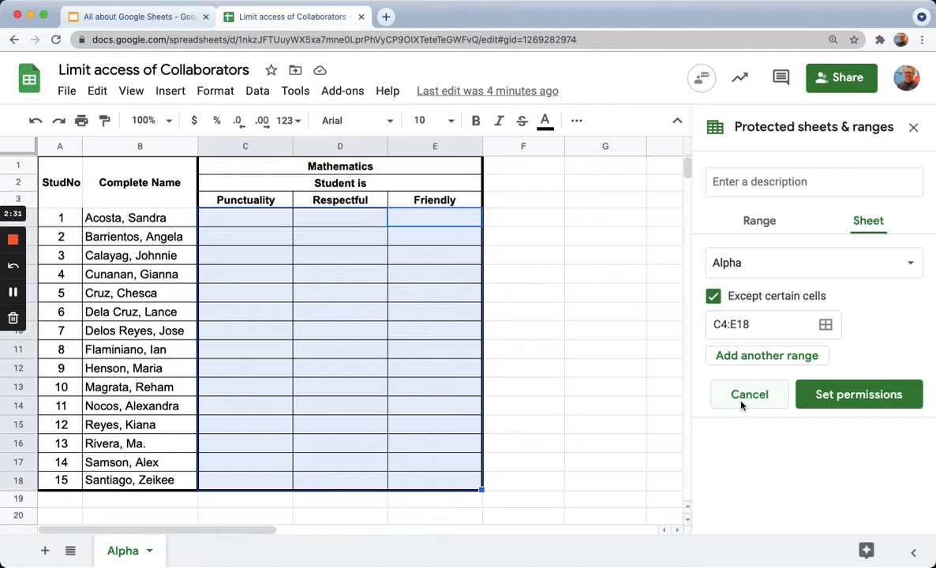
{"action": "mouse_move", "coordinate": [859, 395]}
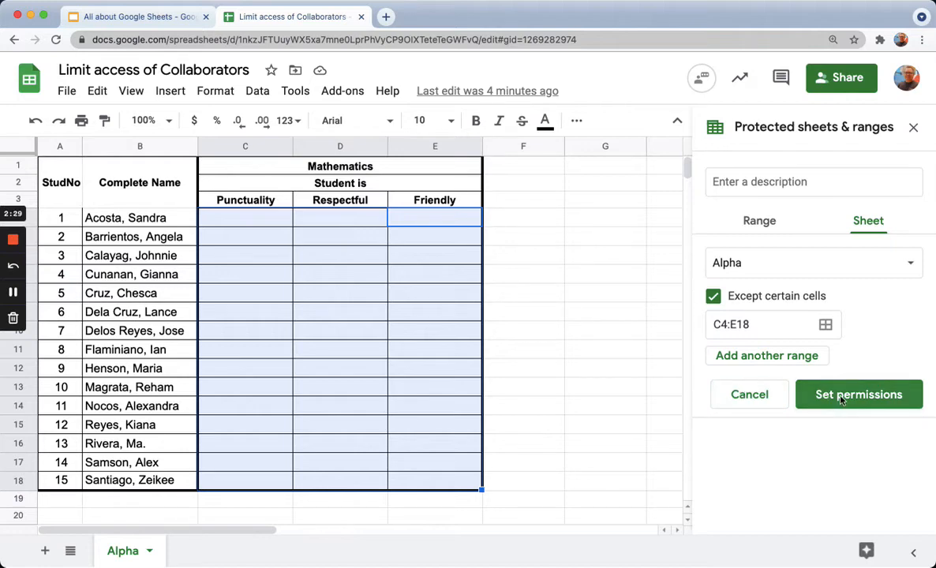
- Restrict editing to the owner only, removing Math Teacher, and save the protection
{"action": "left_click", "coordinate": [859, 395]}
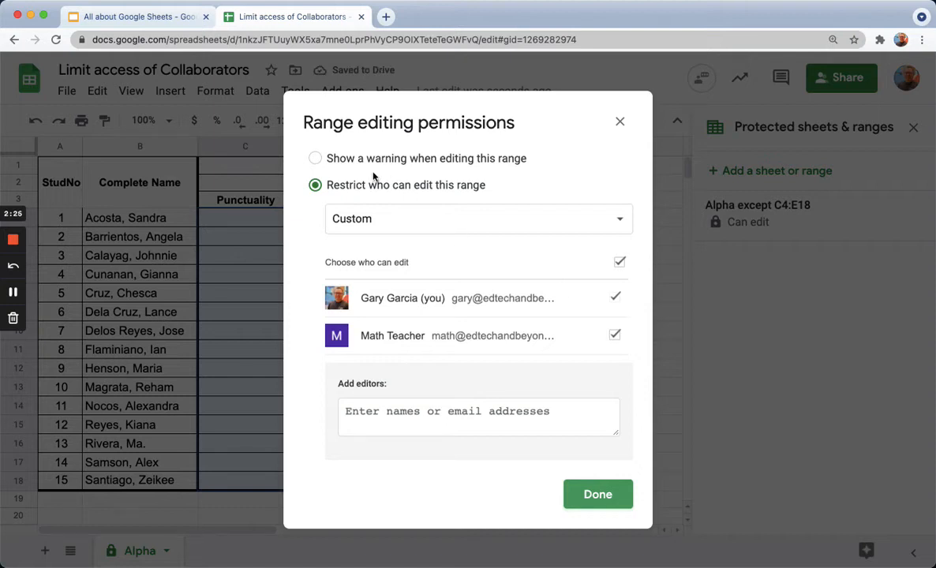
{"action": "mouse_move", "coordinate": [524, 315]}
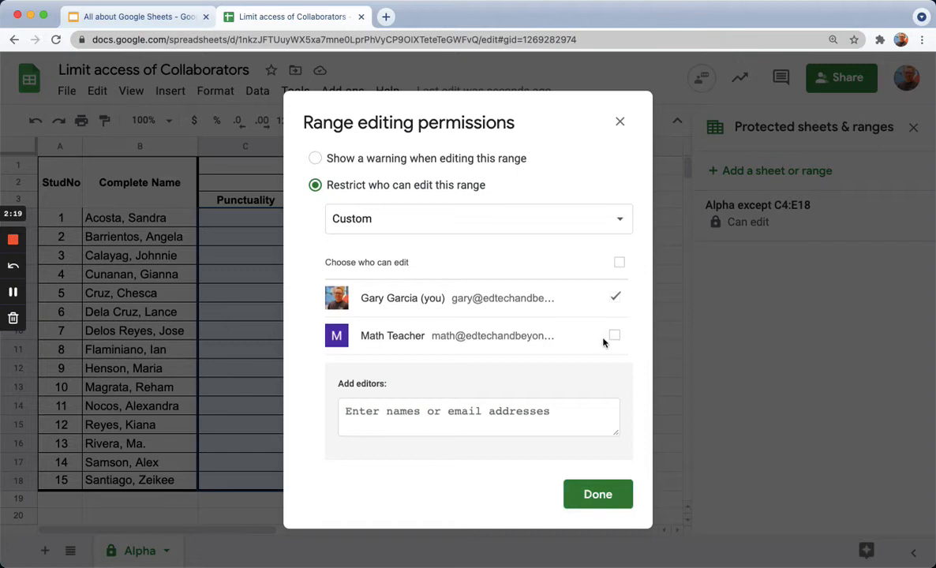
{"action": "mouse_move", "coordinate": [583, 480]}
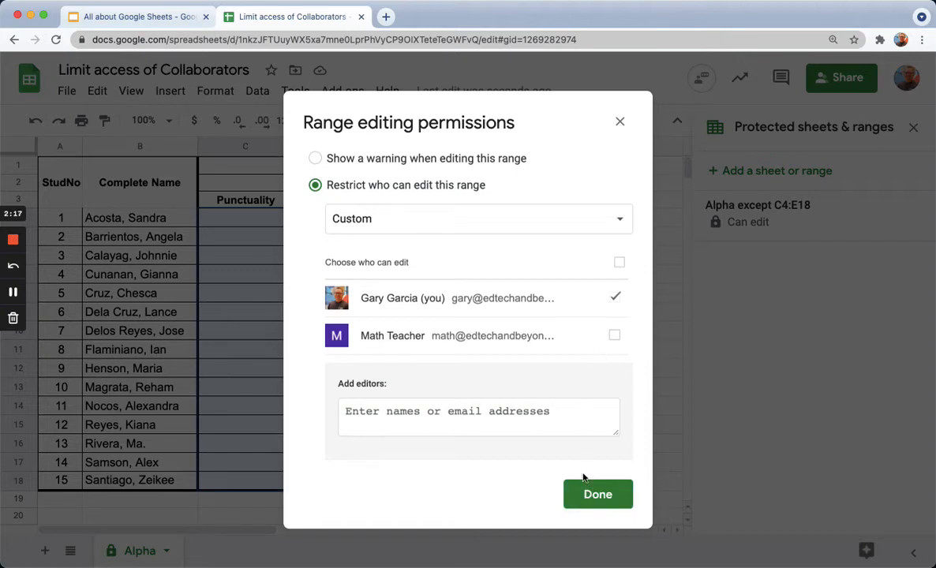
{"action": "left_click", "coordinate": [597, 494]}
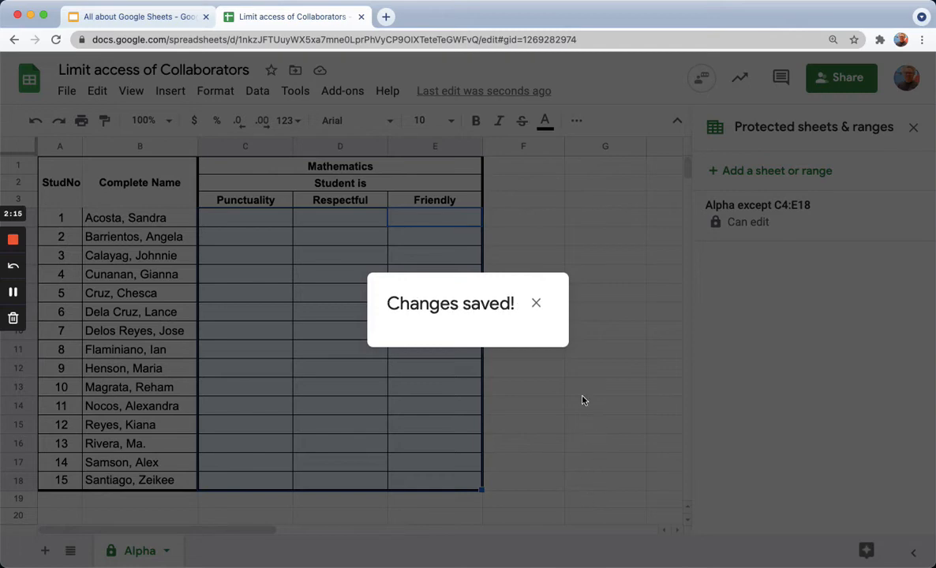
{"action": "left_click", "coordinate": [535, 303]}
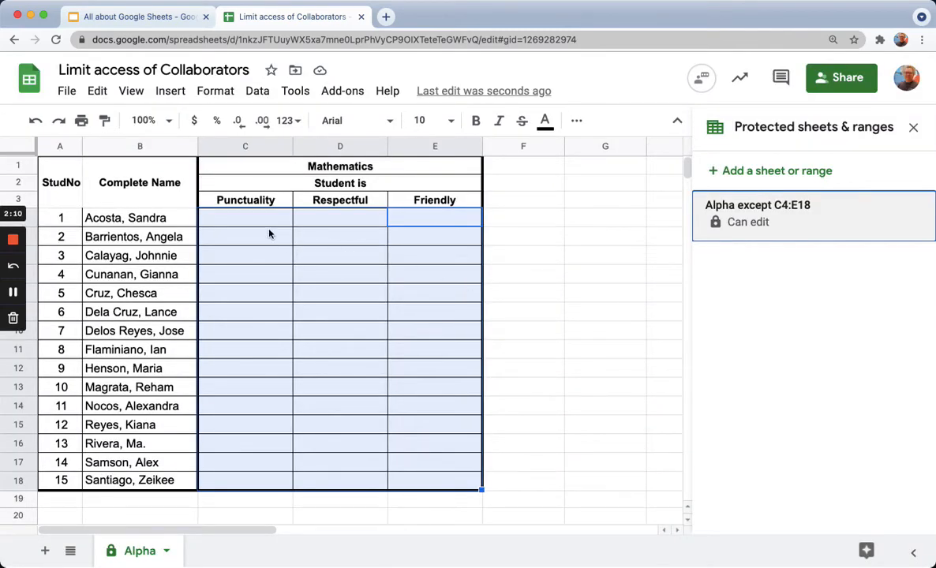
{"action": "mouse_move", "coordinate": [292, 308]}
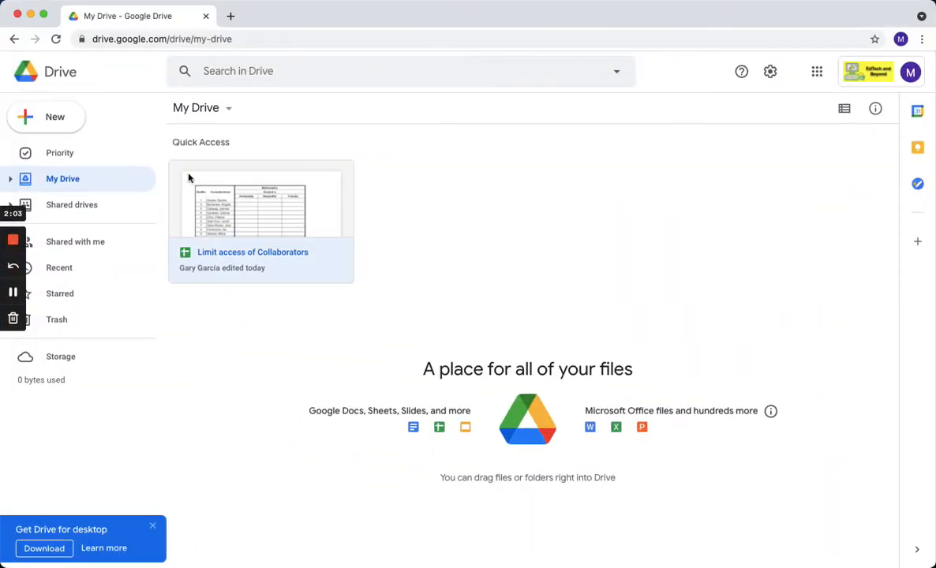
- Open the Limit access of Collaborators spreadsheet from Quick Access in the collaborator's Drive
{"action": "double_click", "coordinate": [261, 202]}
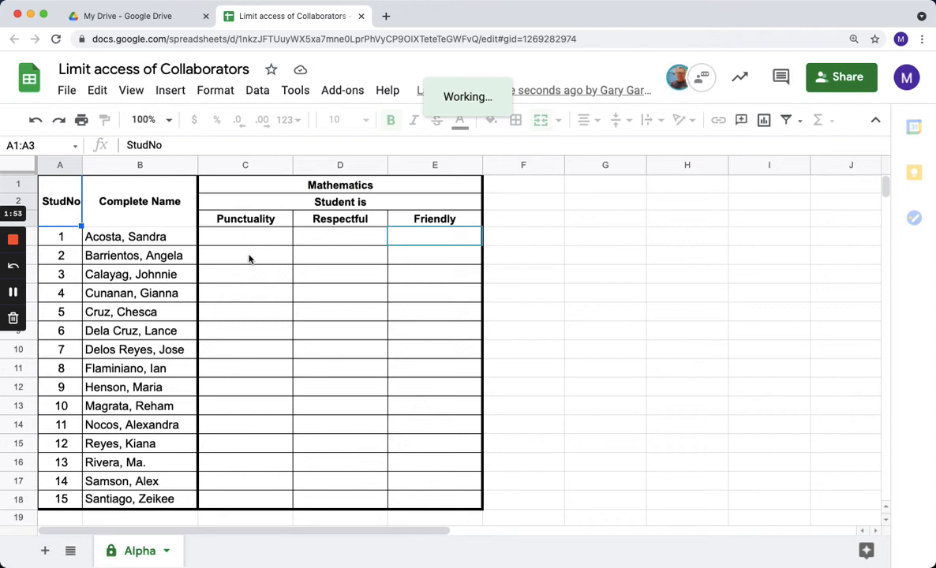
{"action": "left_click", "coordinate": [244, 275]}
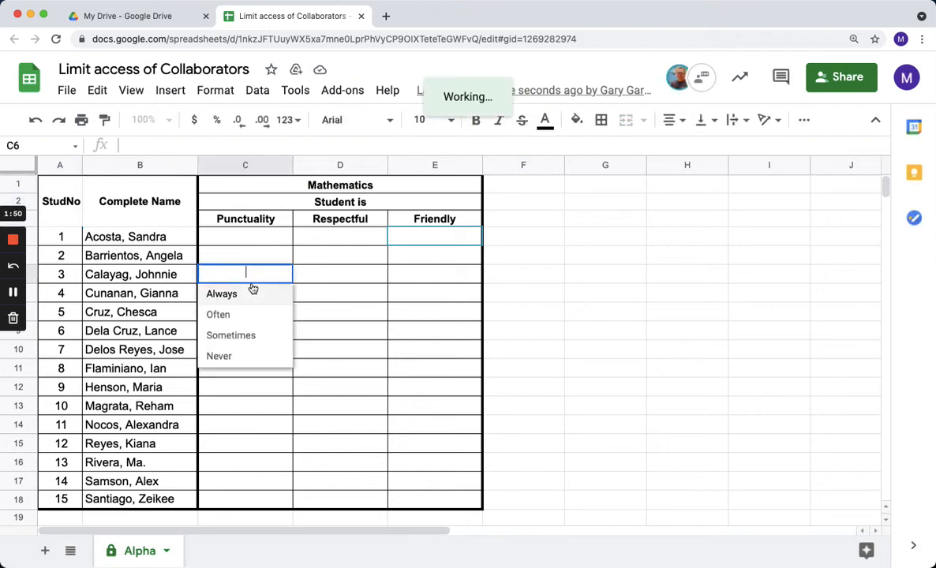
{"action": "left_click", "coordinate": [221, 293]}
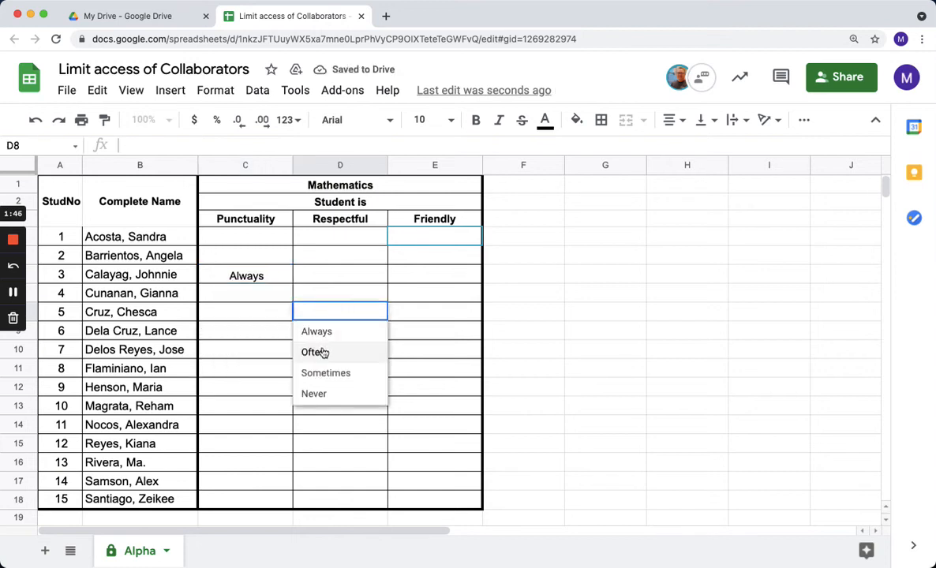
{"action": "left_click", "coordinate": [316, 352]}
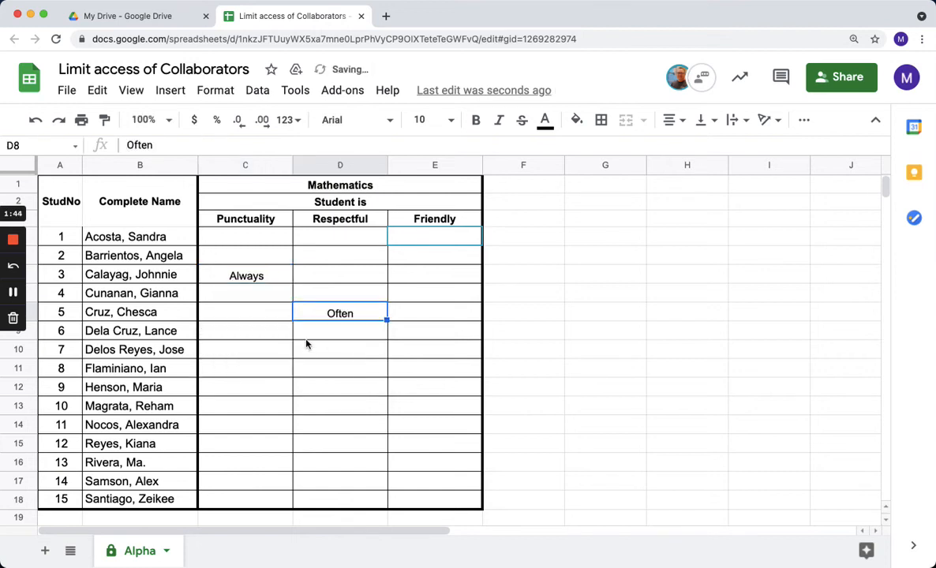
{"action": "left_click", "coordinate": [139, 331]}
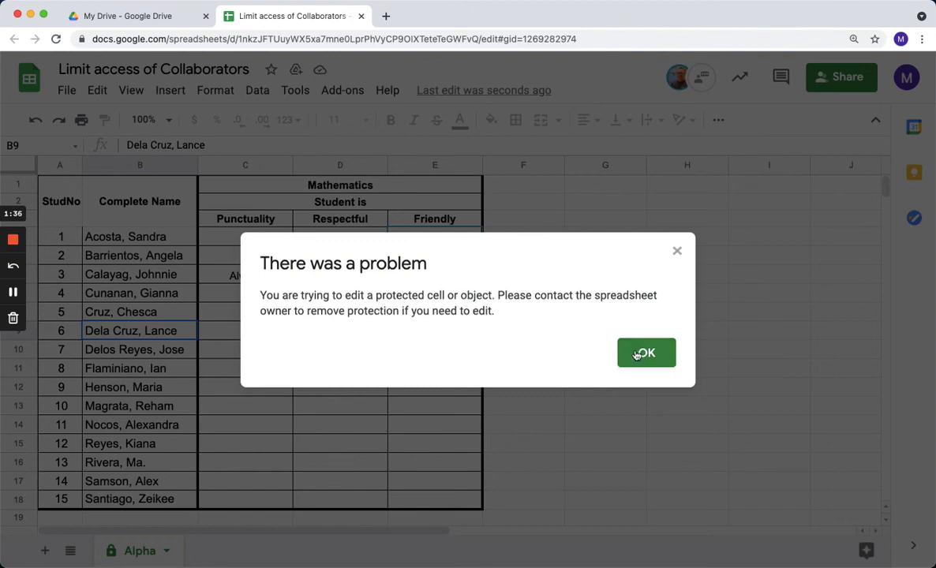
{"action": "left_click", "coordinate": [646, 353]}
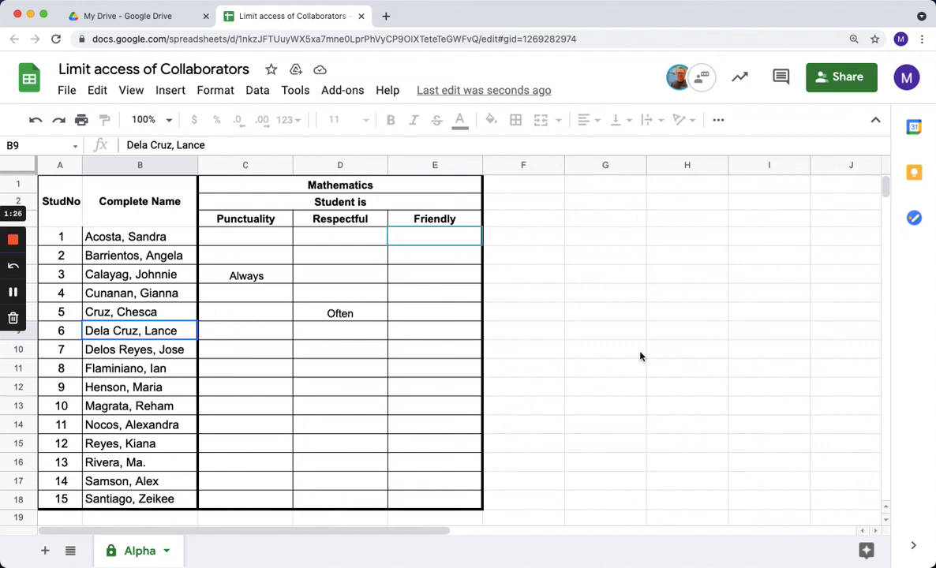
{"action": "mouse_move", "coordinate": [615, 357]}
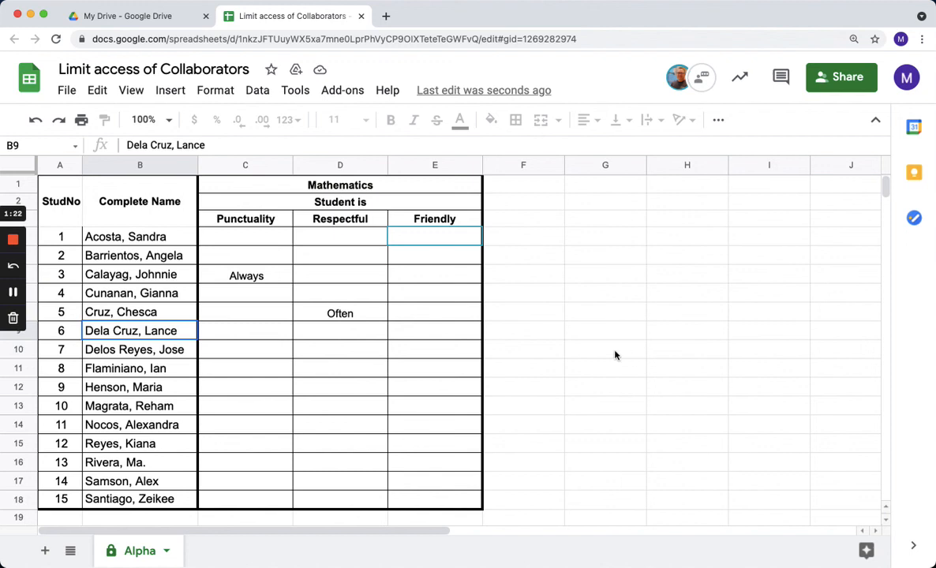
{"action": "mouse_move", "coordinate": [152, 352]}
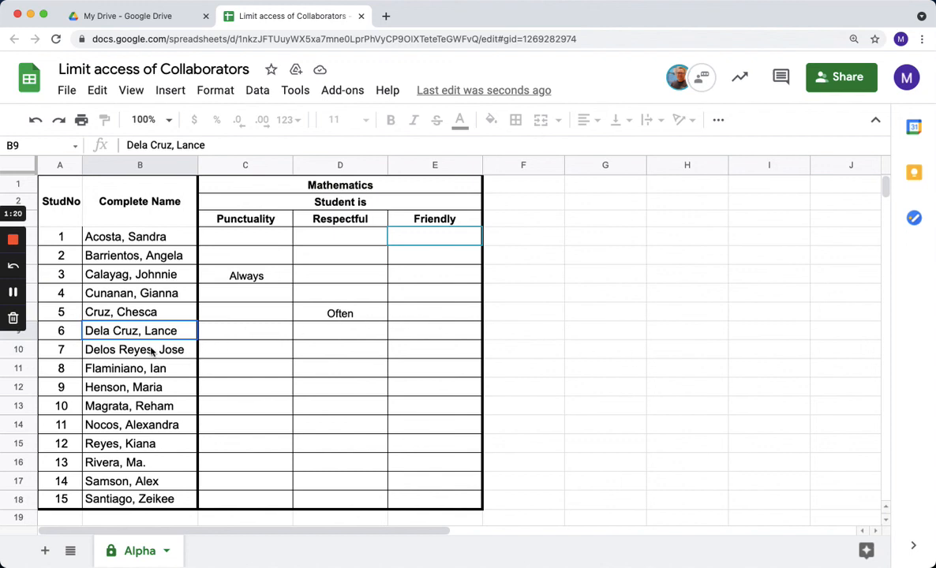